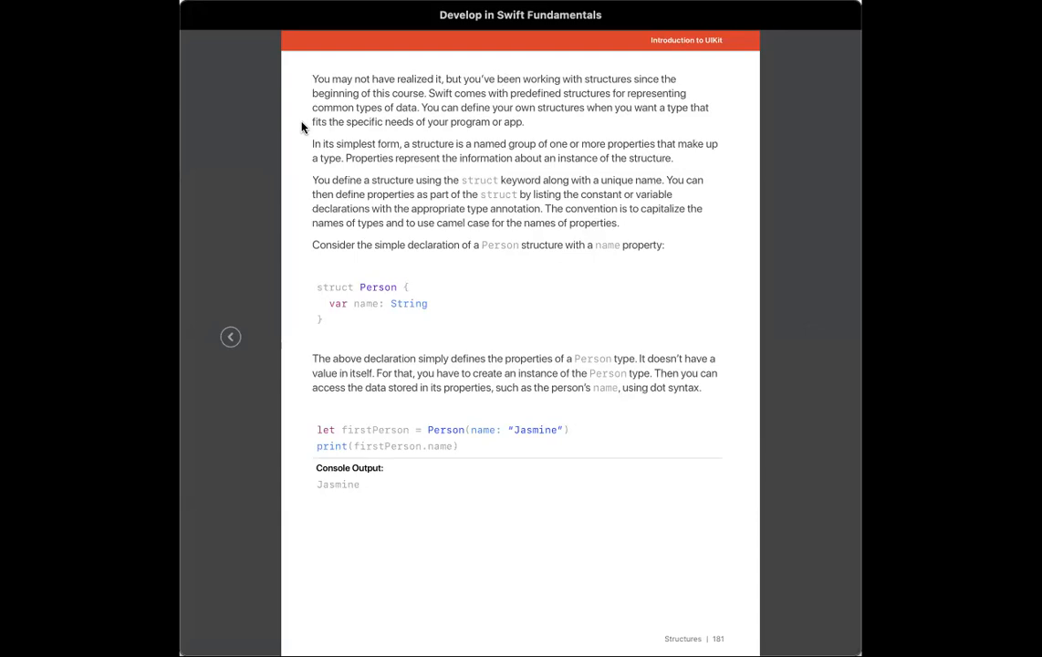
mouse_move(305, 150)
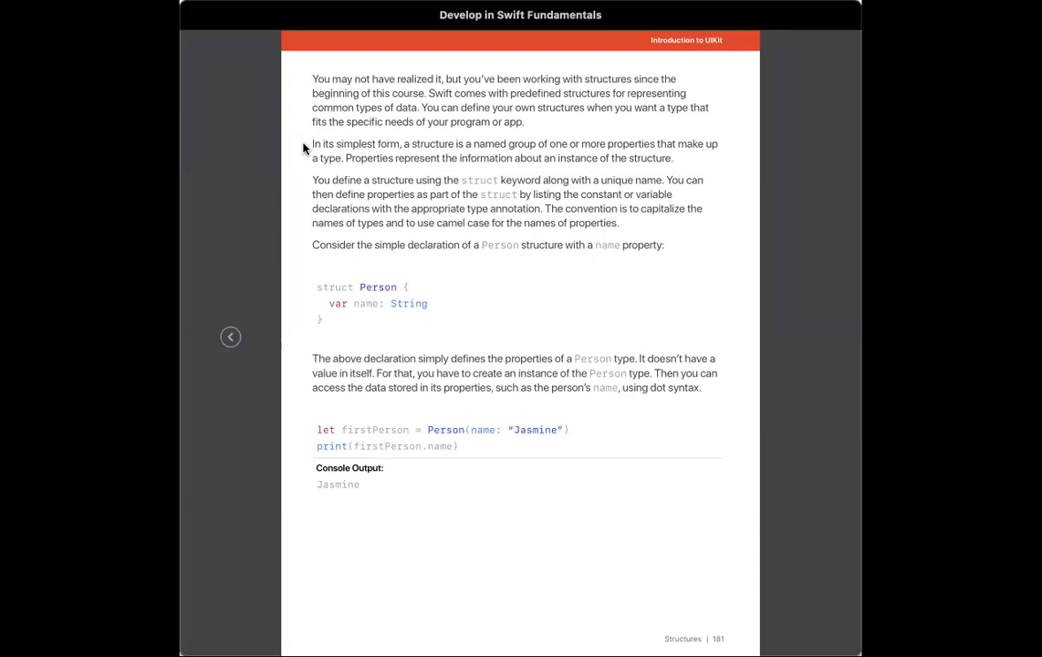
mouse_move(304, 164)
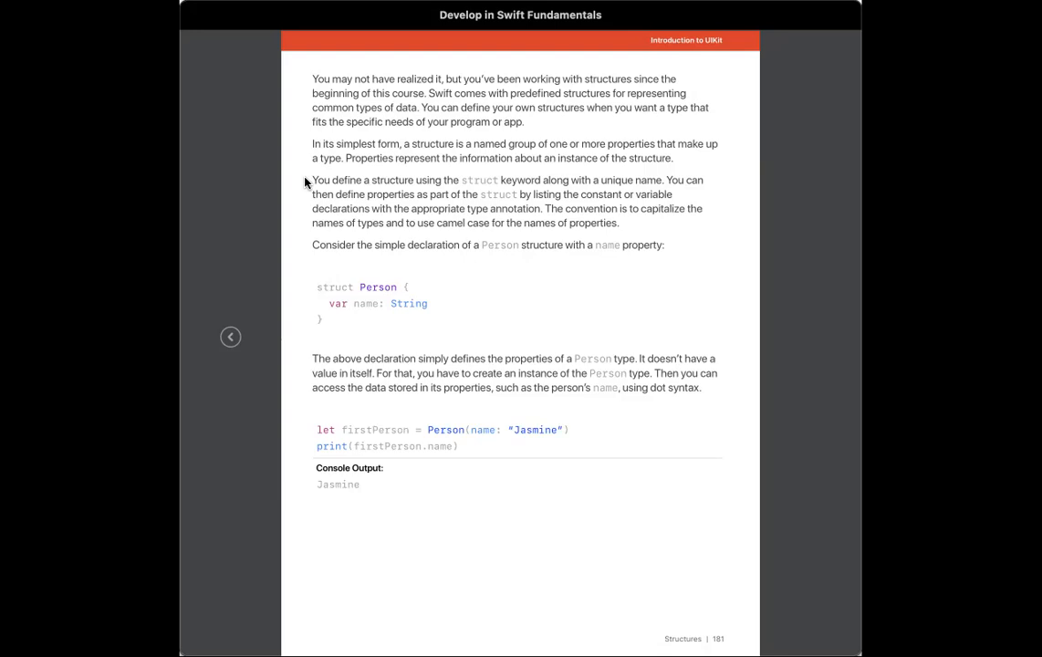
mouse_move(307, 204)
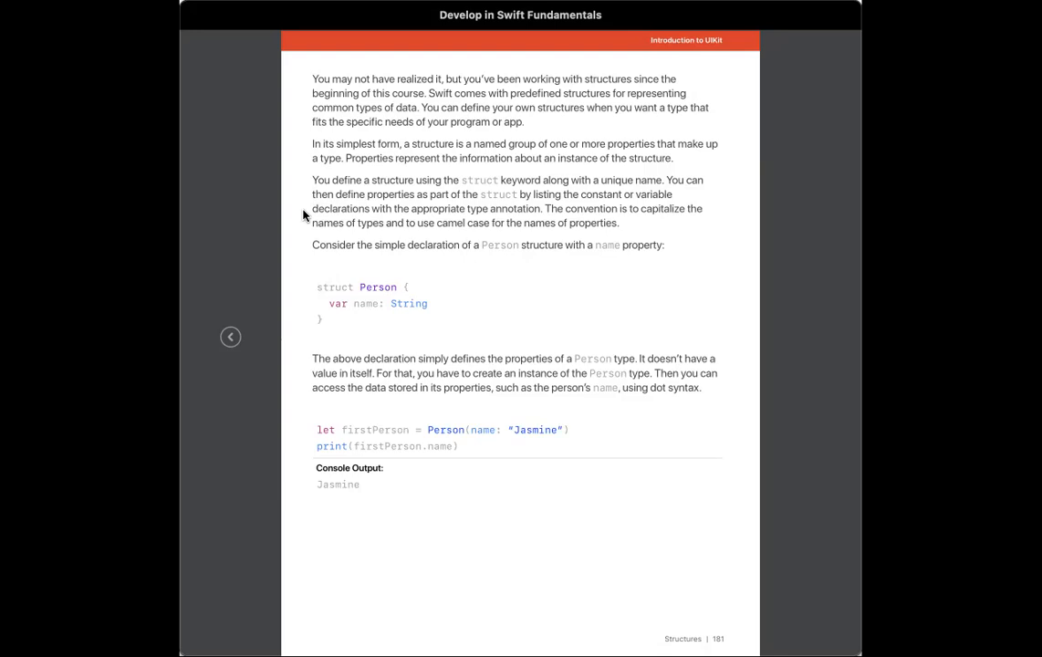
mouse_move(306, 223)
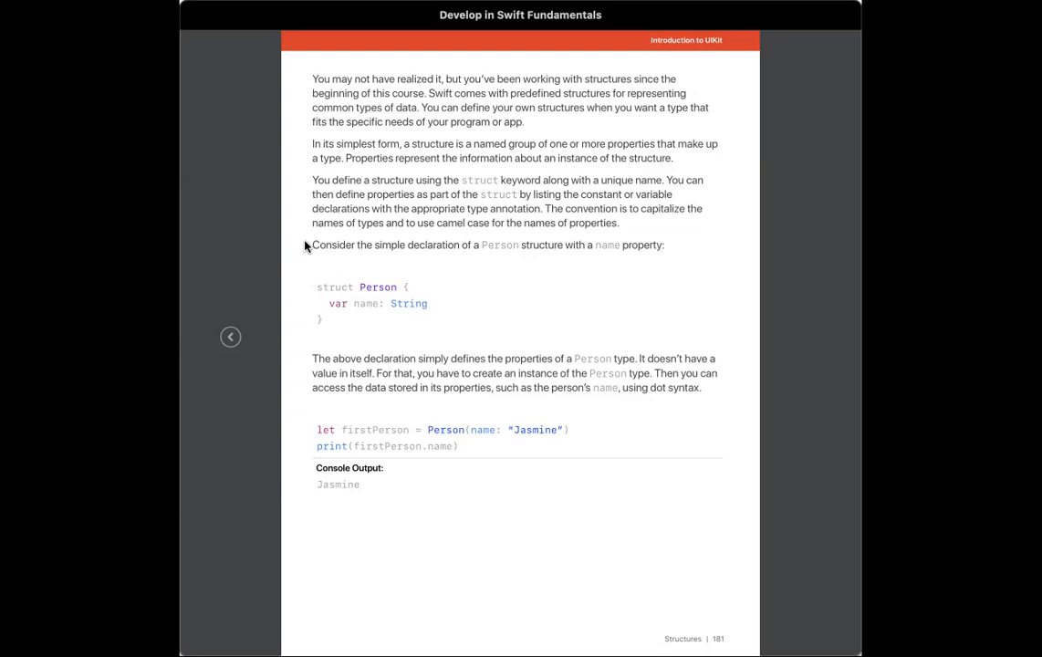
mouse_move(328, 307)
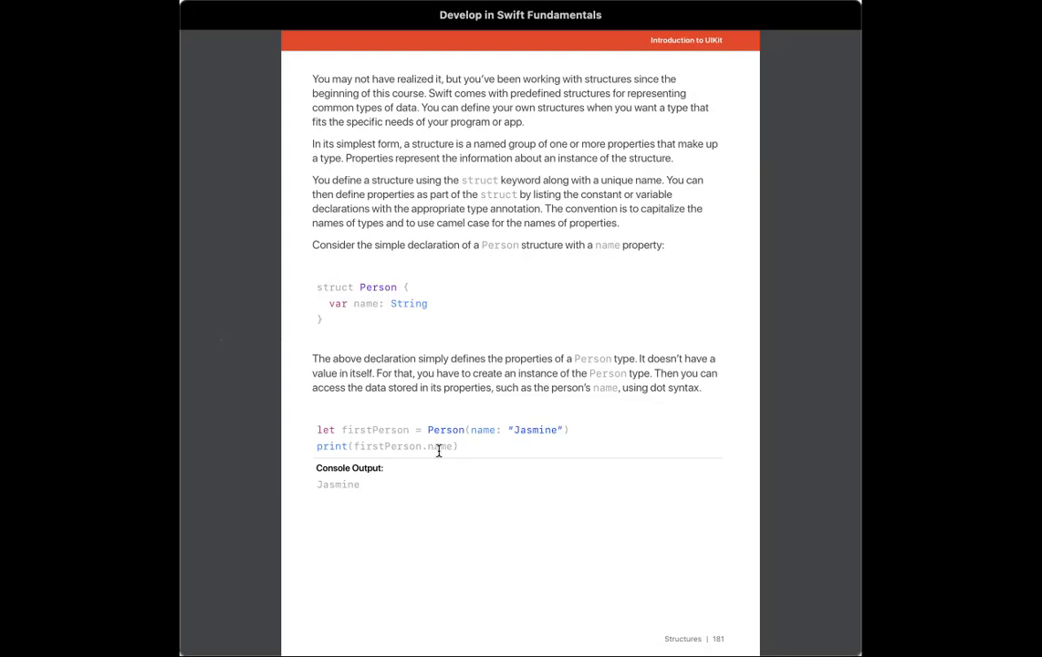
mouse_move(427, 453)
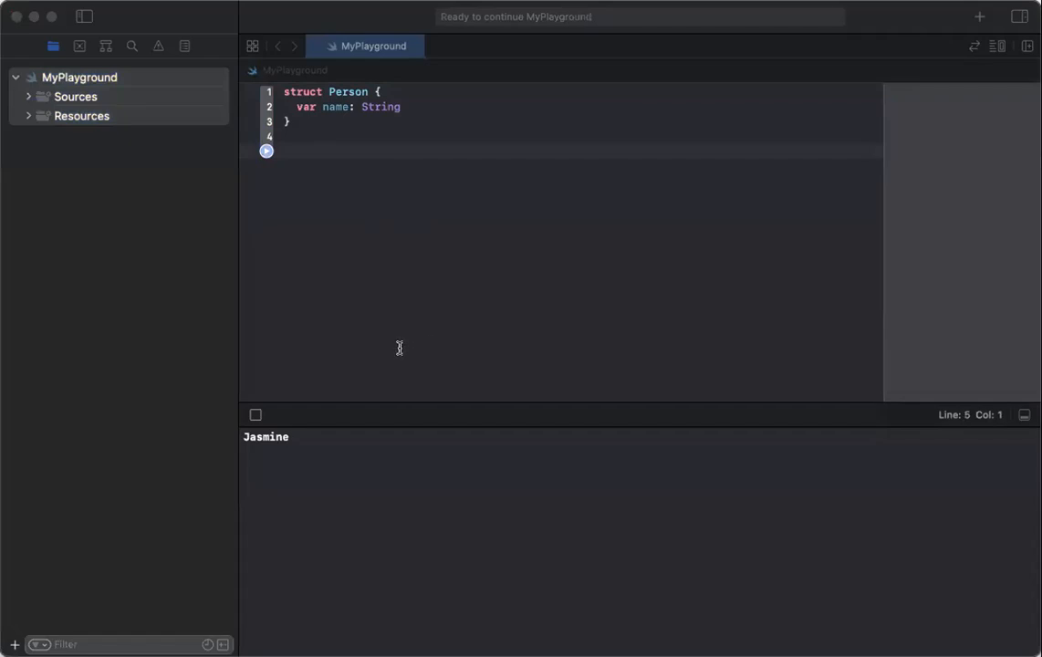
mouse_move(248, 255)
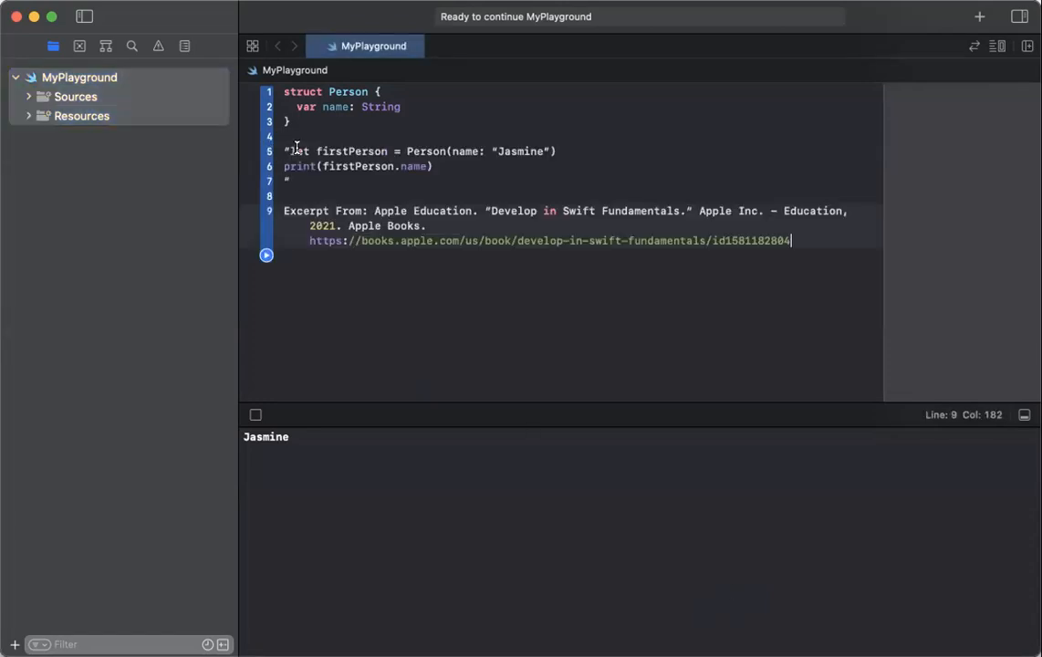
Remove the pasted Apple Books citation and the stray quotation mark before 'let'
drag(285, 181, 792, 241)
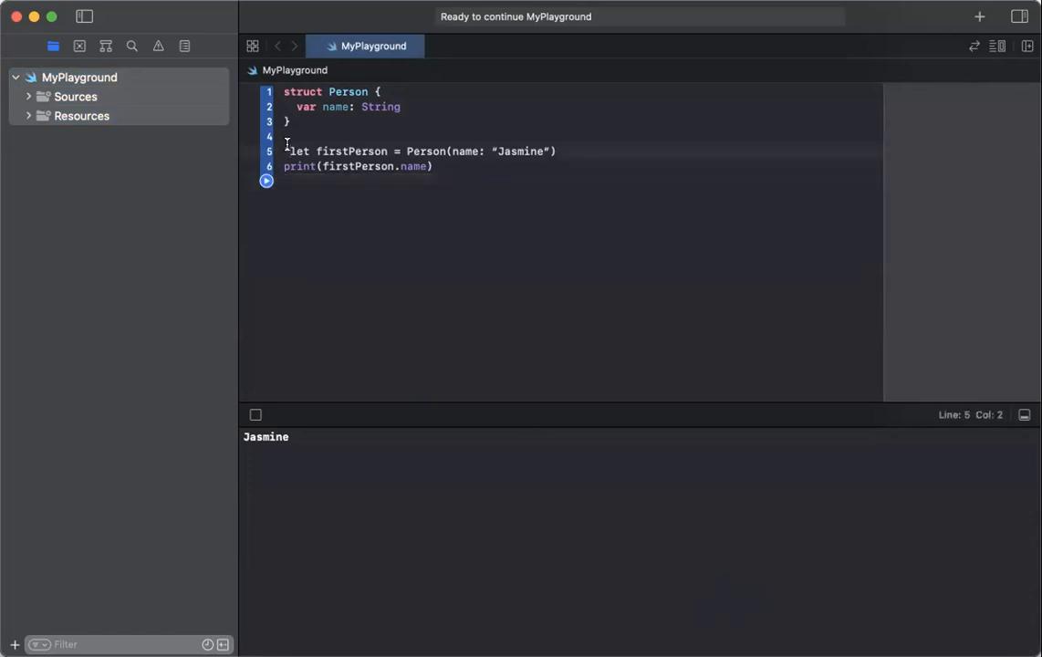
click(485, 150)
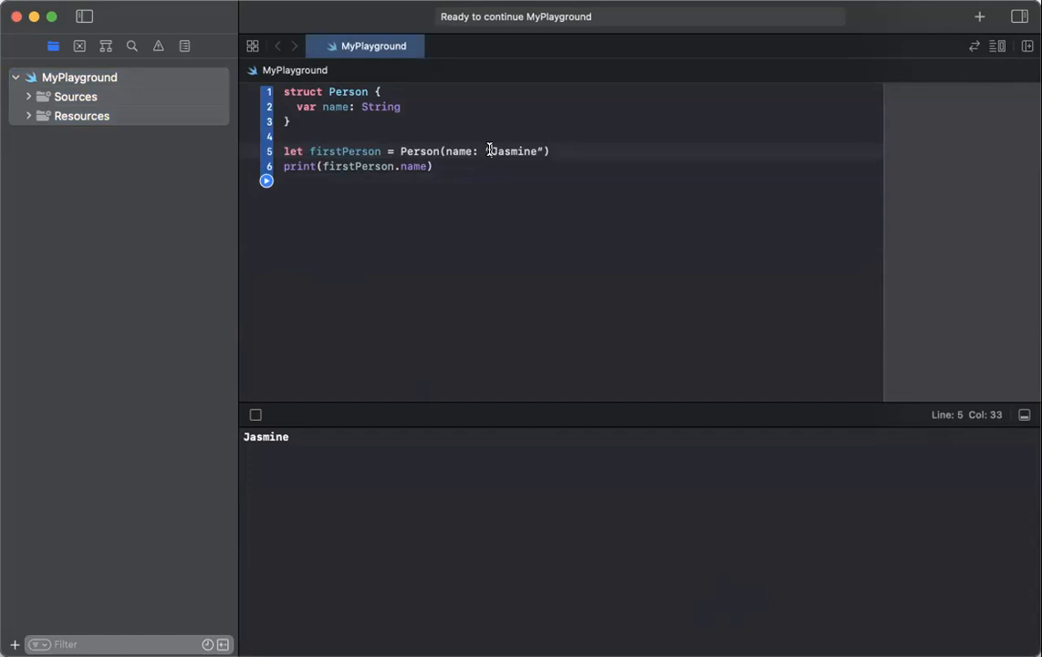
key(backspace)
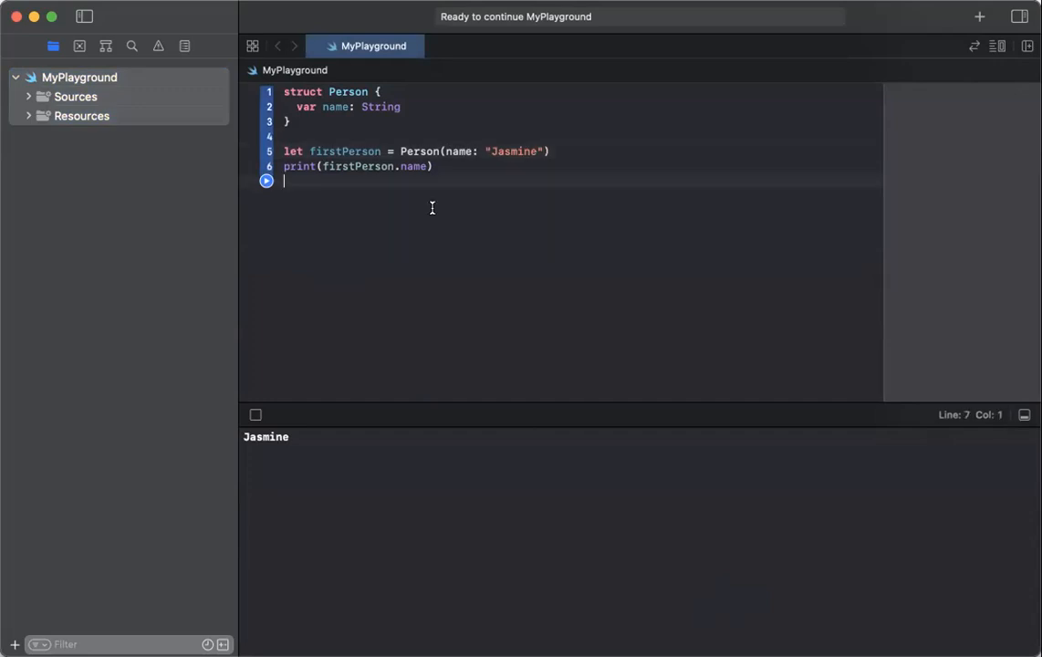
Run the playground so the results show Person and "Jasmine"
click(266, 181)
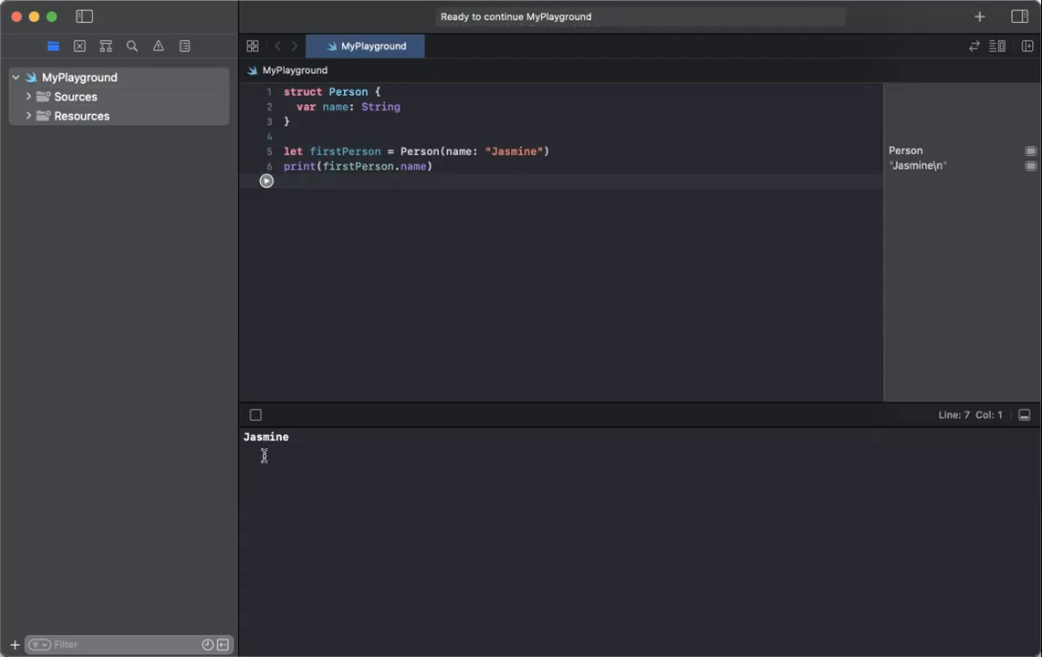
mouse_move(737, 515)
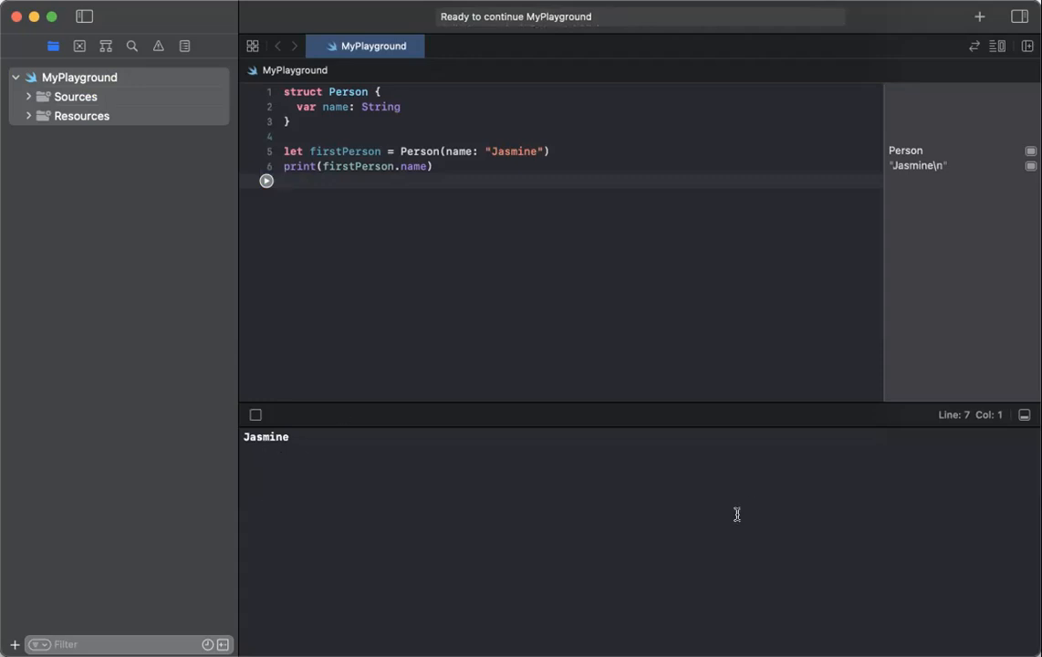